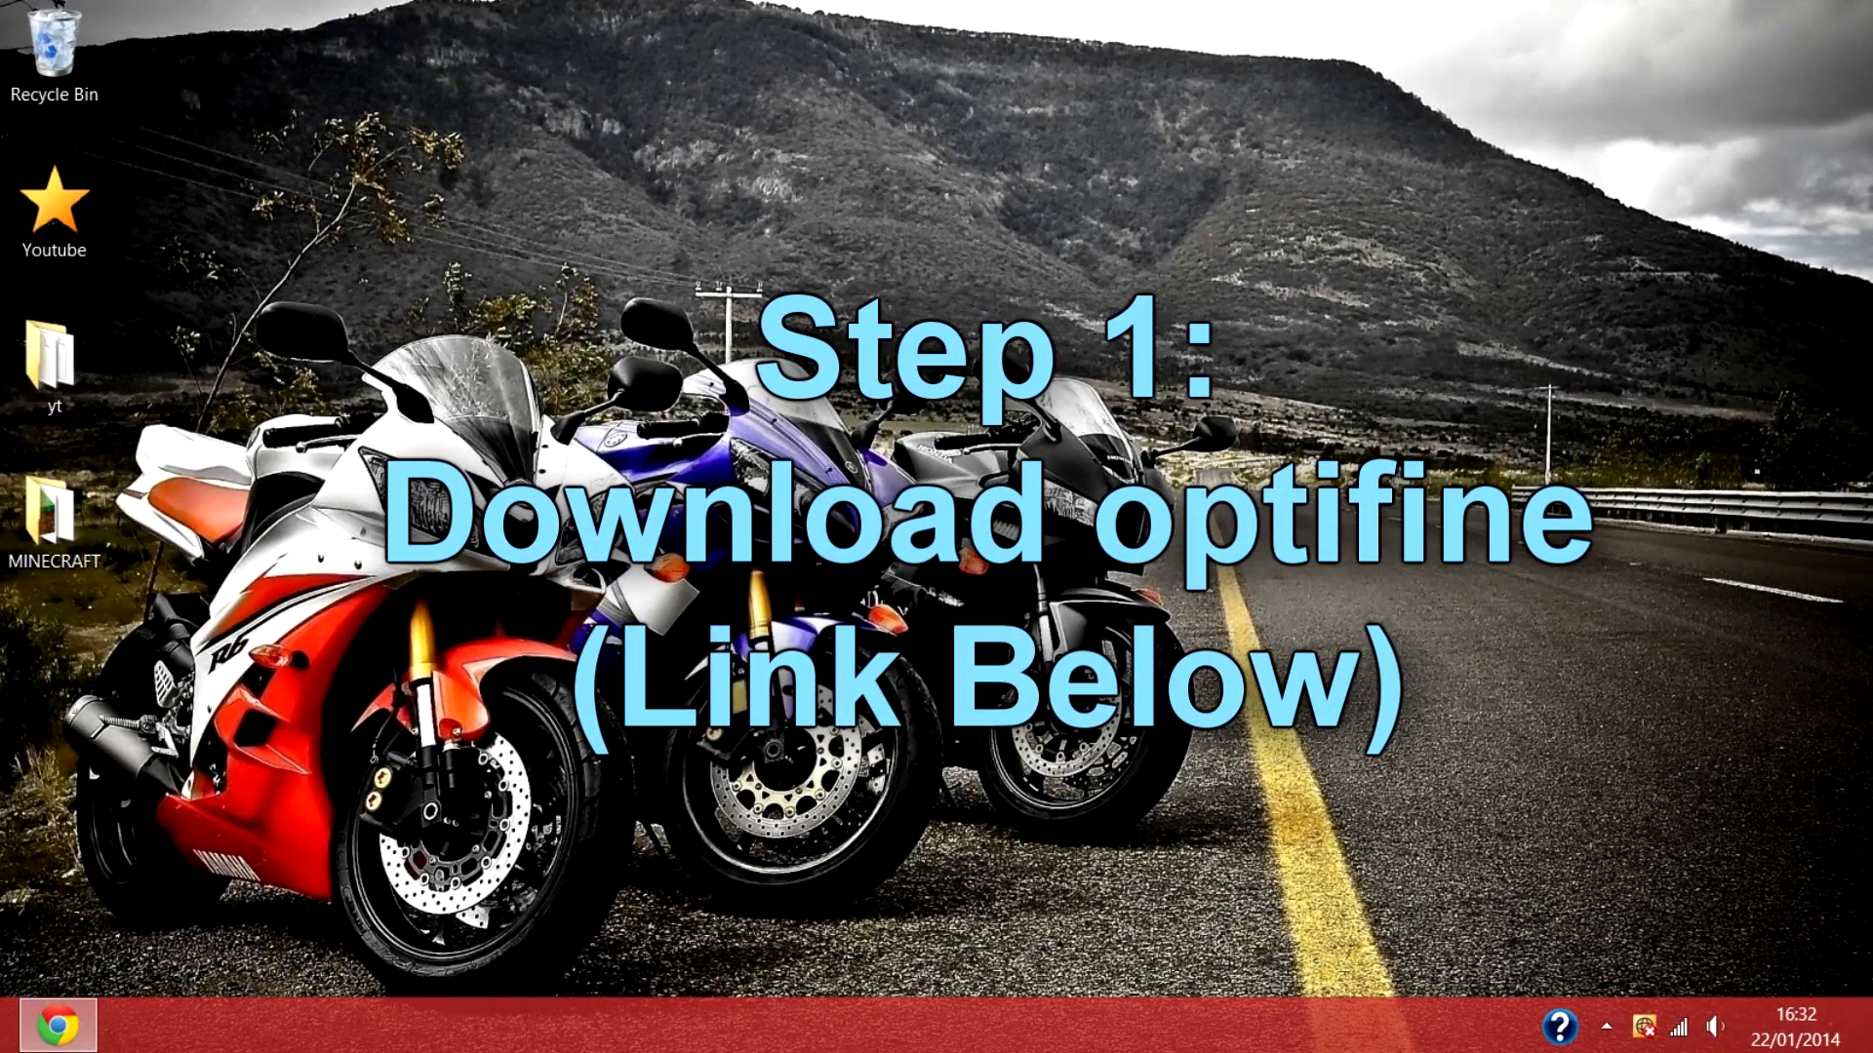
# Step: Download OptiFine_1.7.2_HD_C2.jar from optifined.net and keep it despite the harmful-file warning
pyautogui.click(53, 1025)
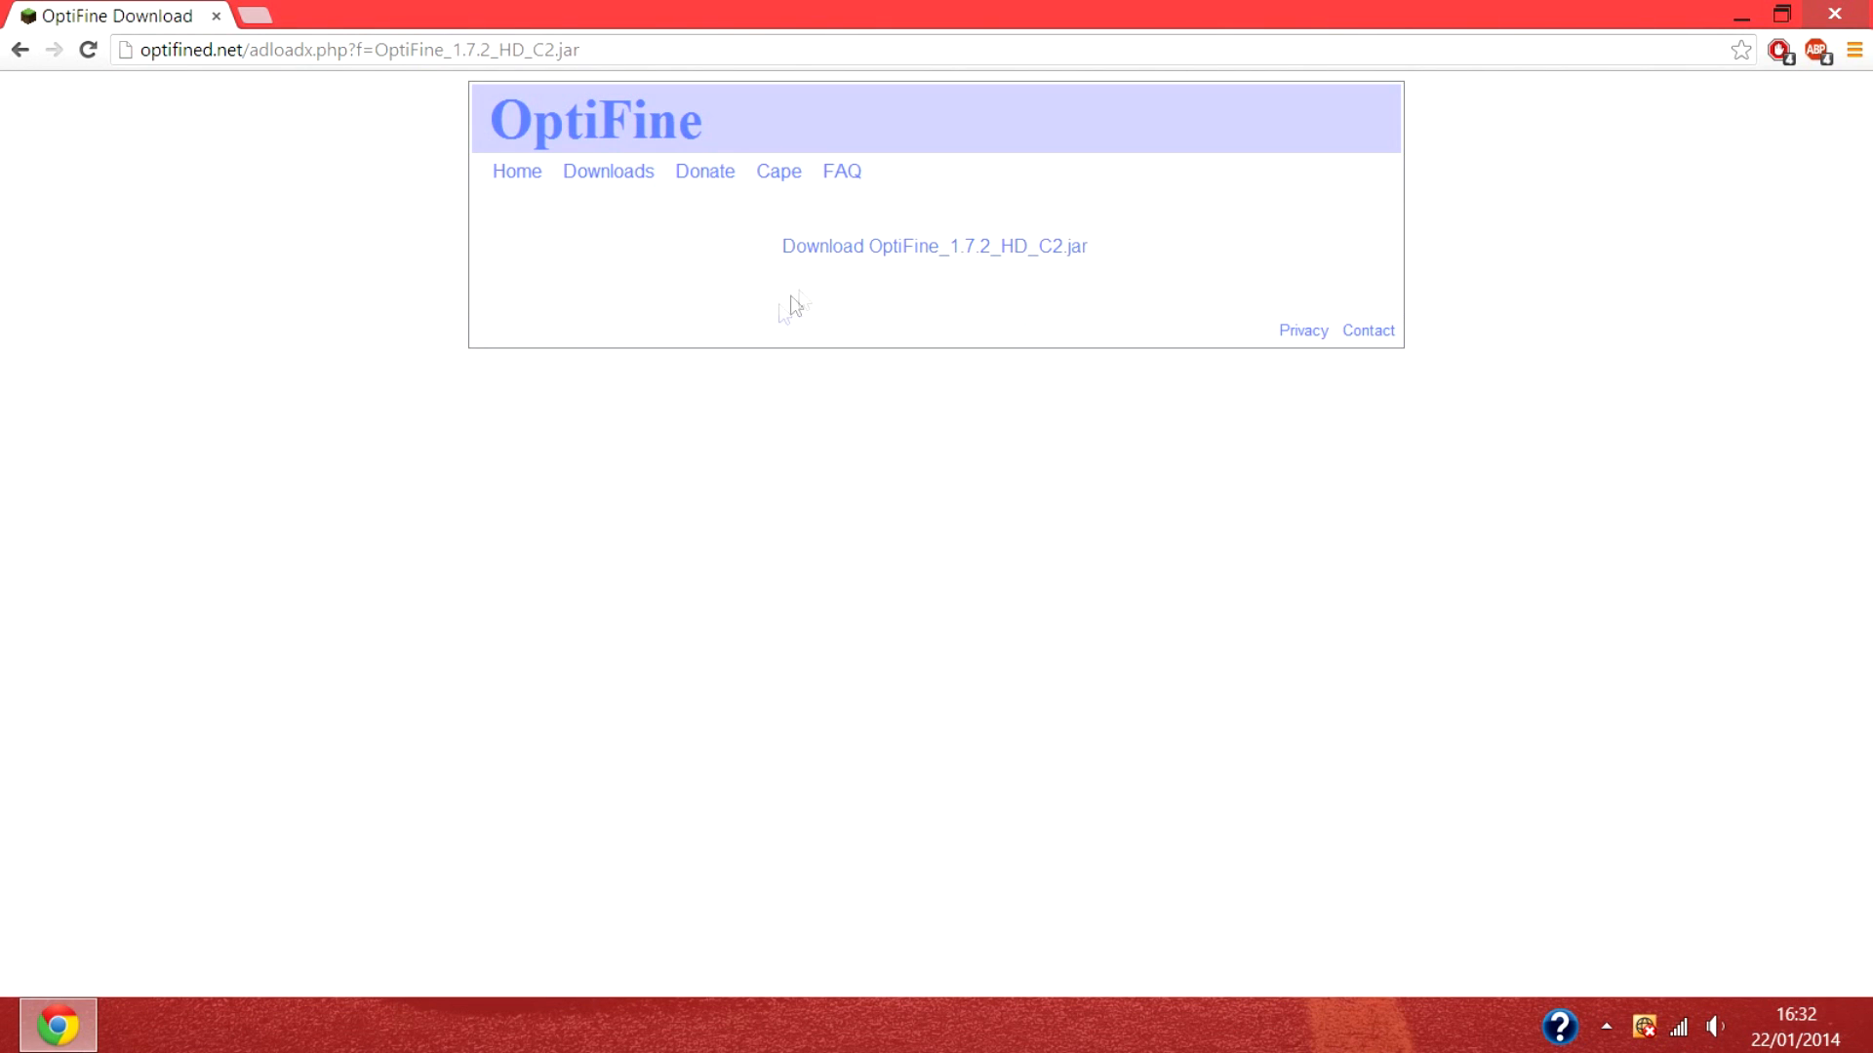
pyautogui.moveTo(1051, 259)
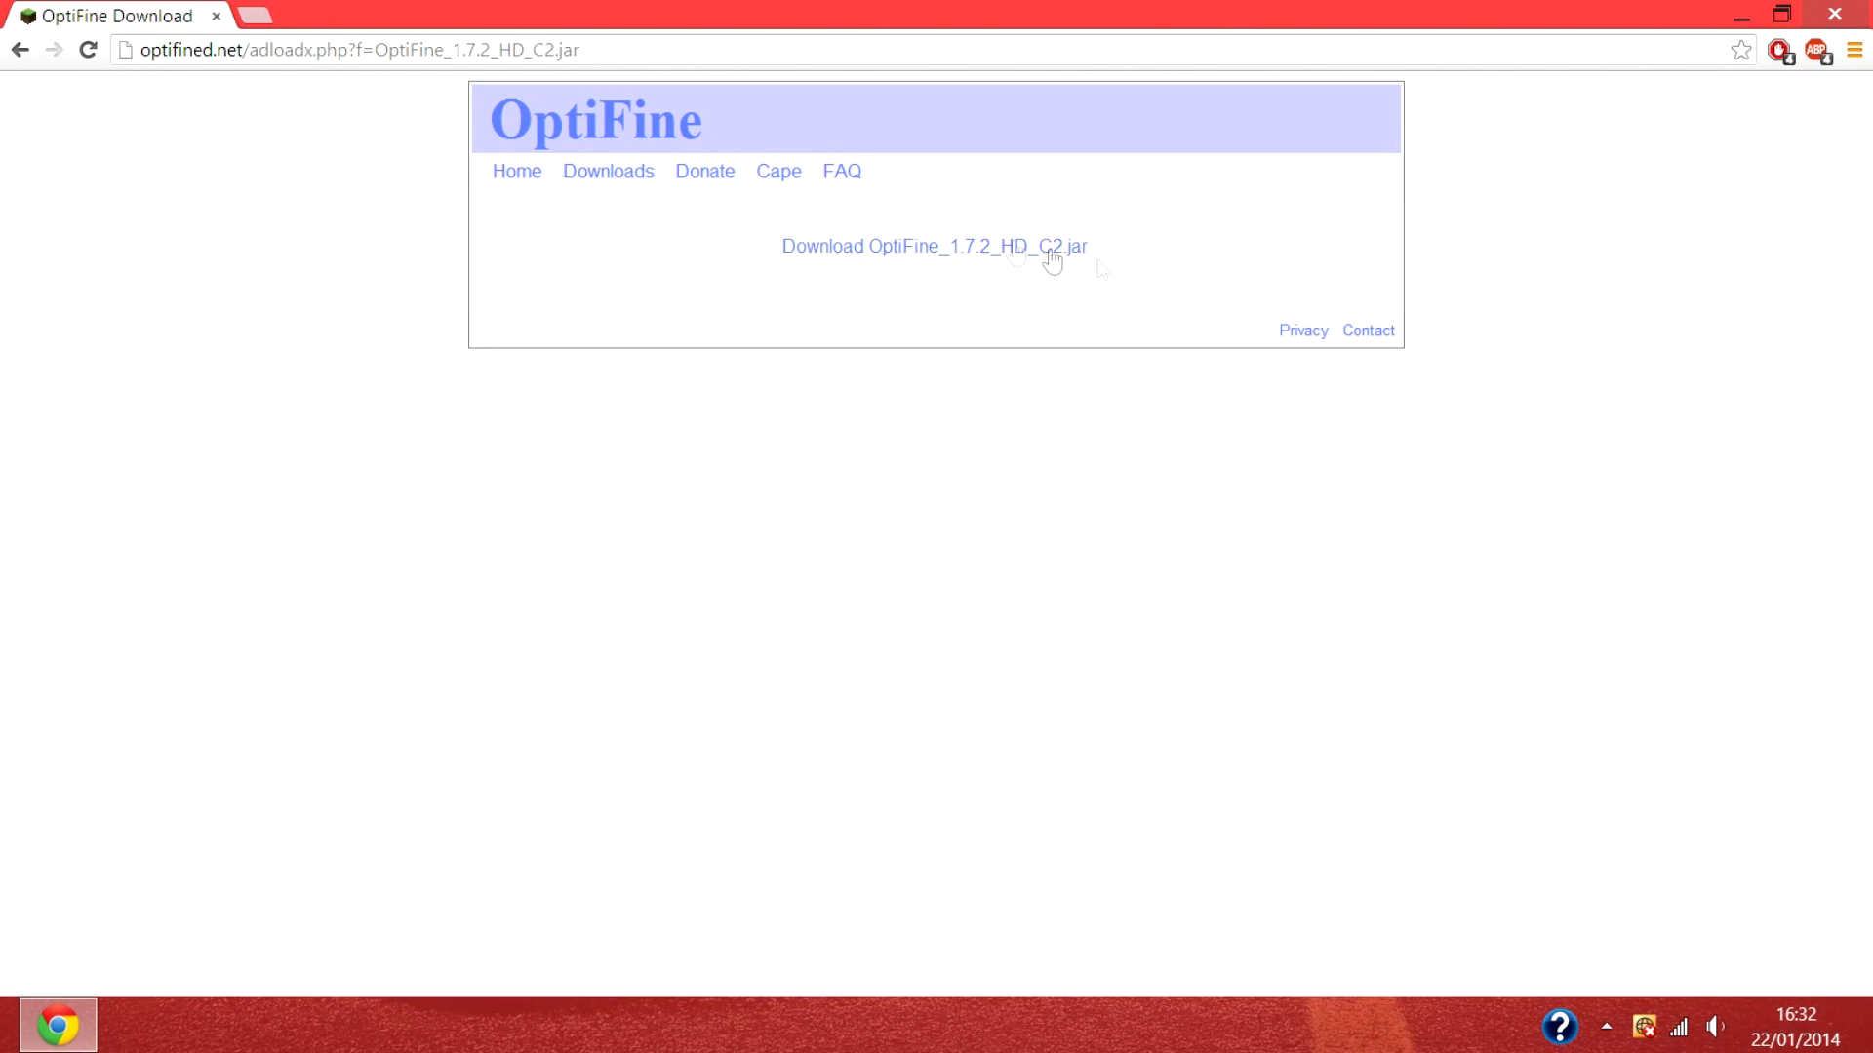
pyautogui.click(934, 246)
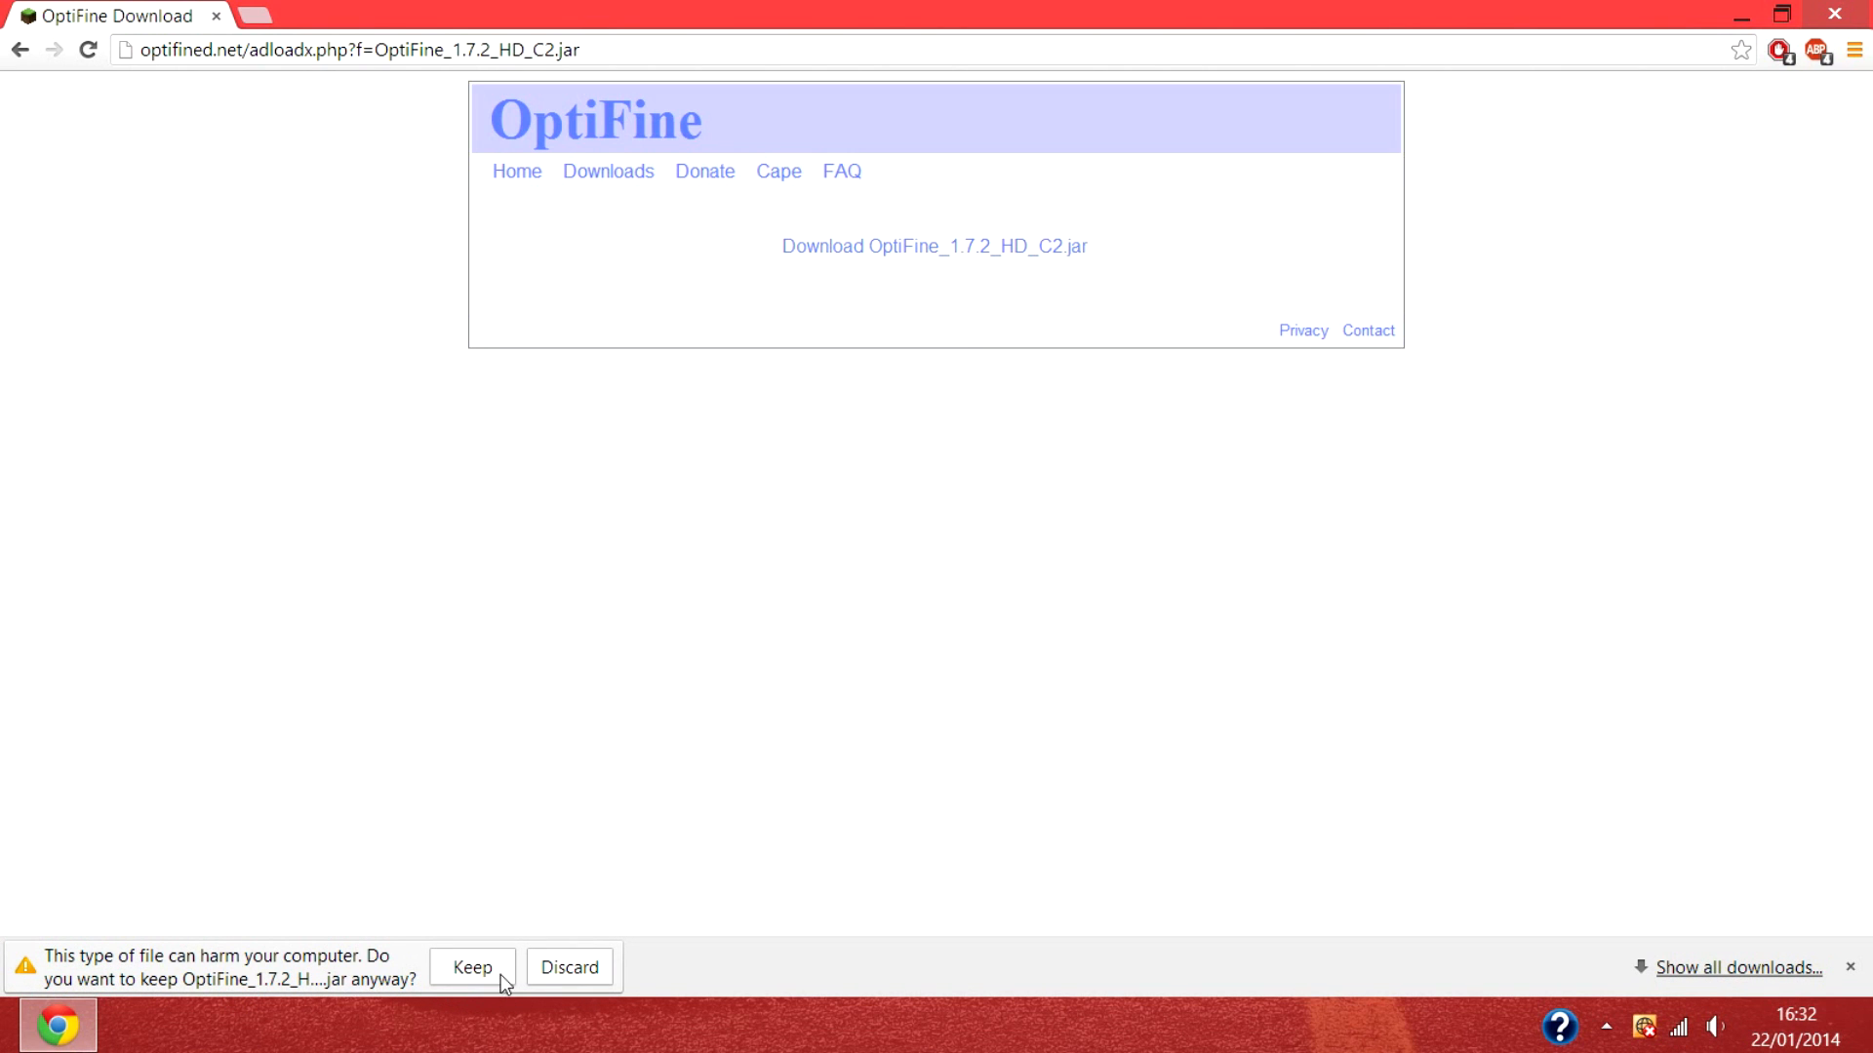
pyautogui.click(473, 967)
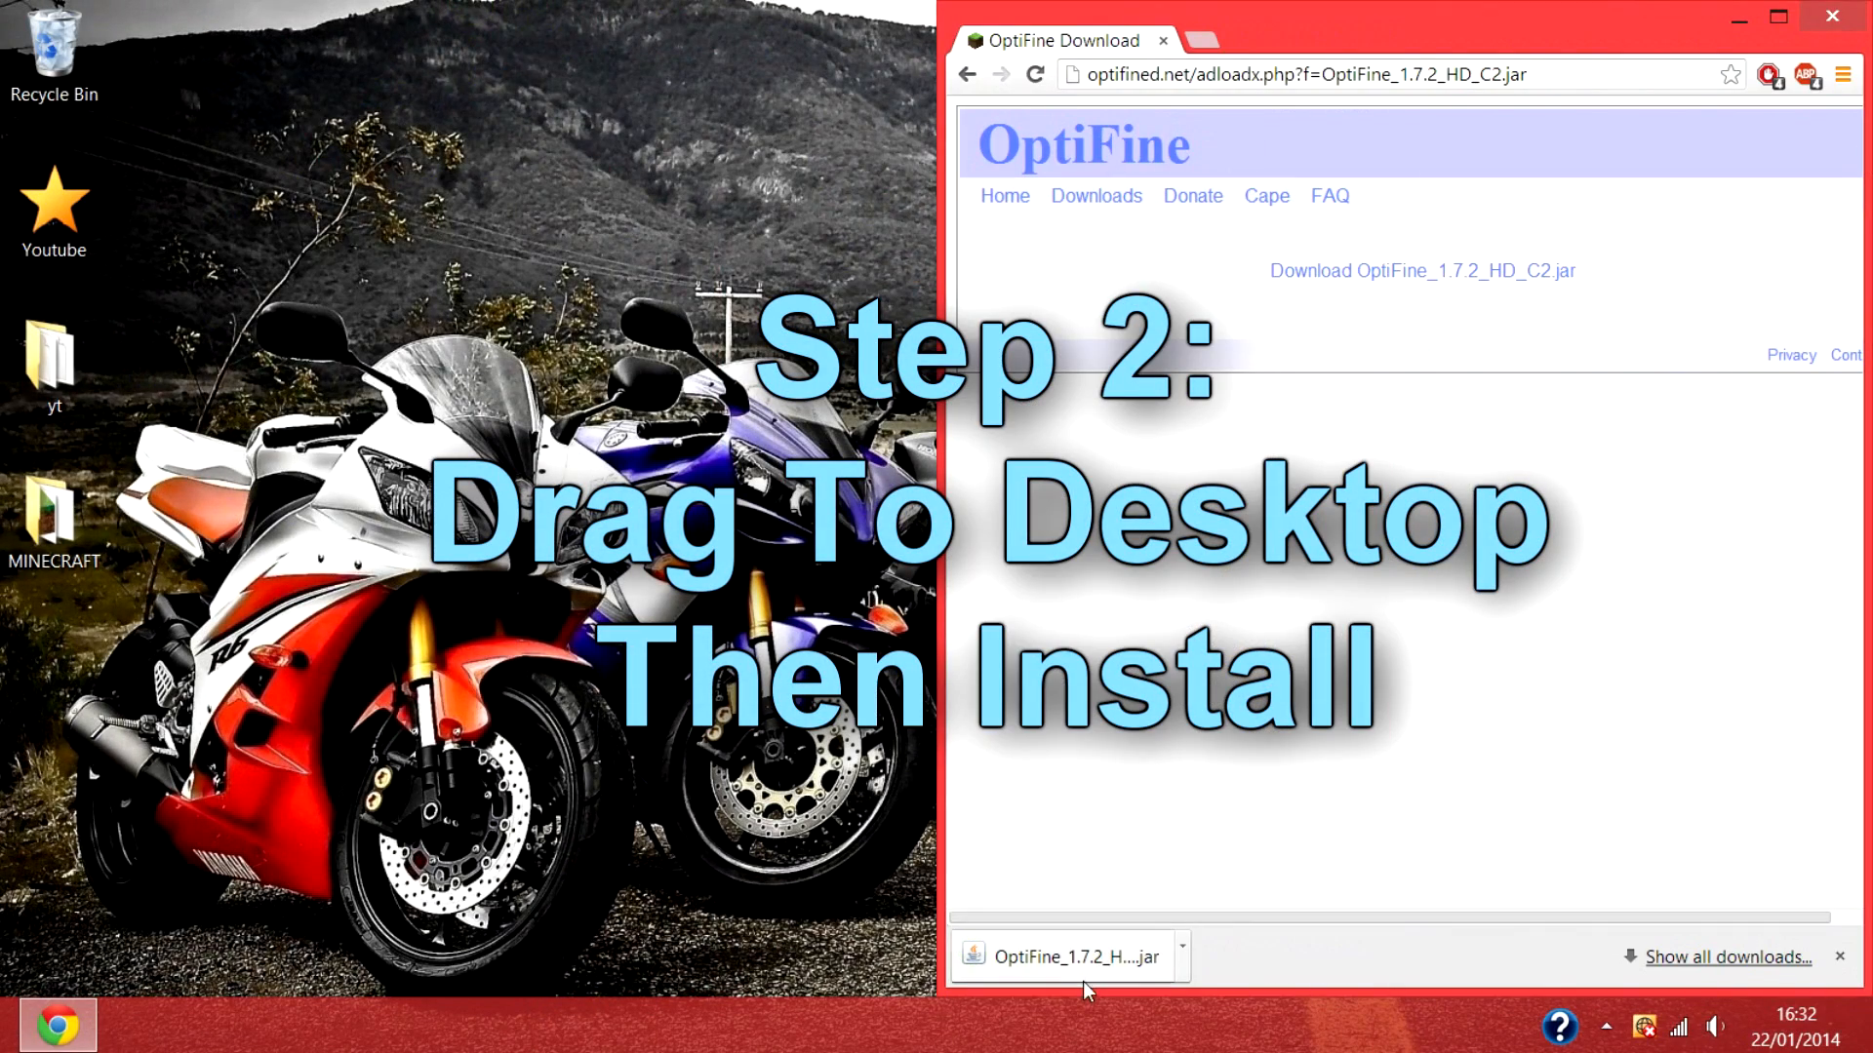
# Step: Move the downloaded OptiFine jar out of Chrome onto the centre of the desktop
pyautogui.moveTo(1065, 956); pyautogui.dragTo(632, 714)
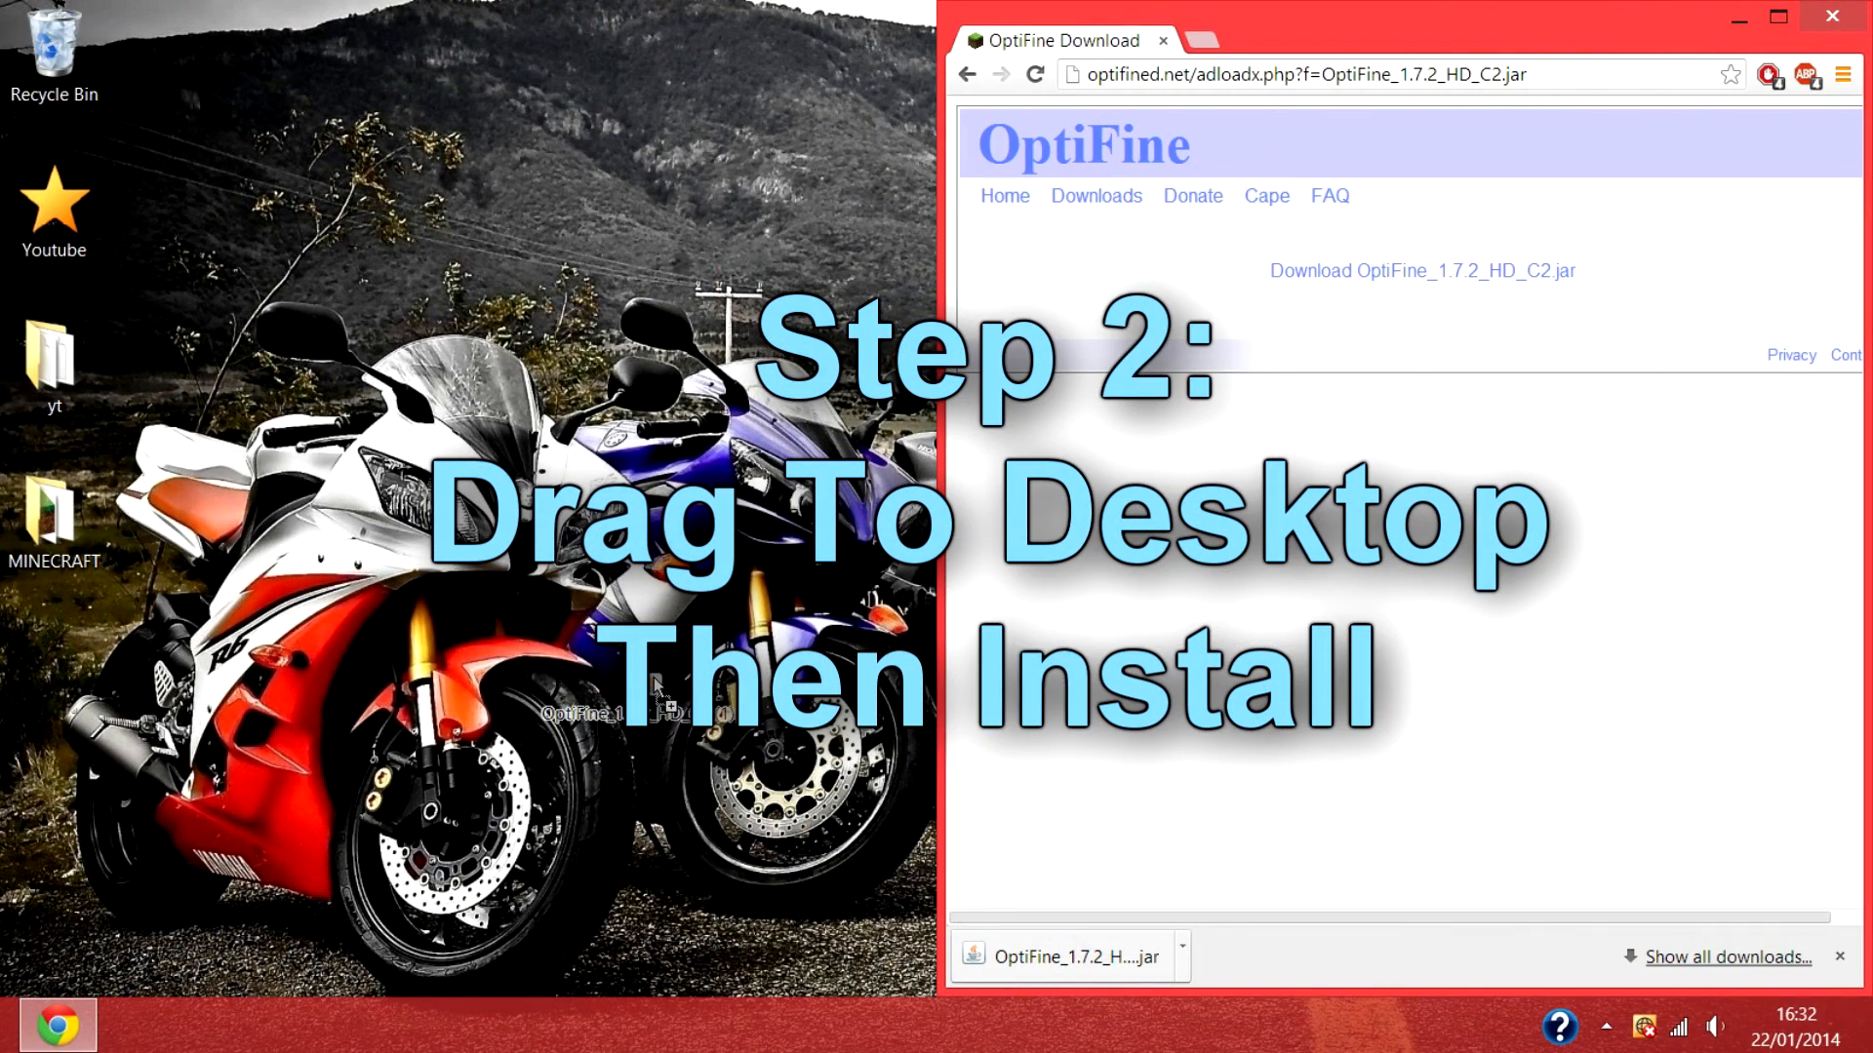
pyautogui.moveTo(1063, 956); pyautogui.dragTo(704, 513)
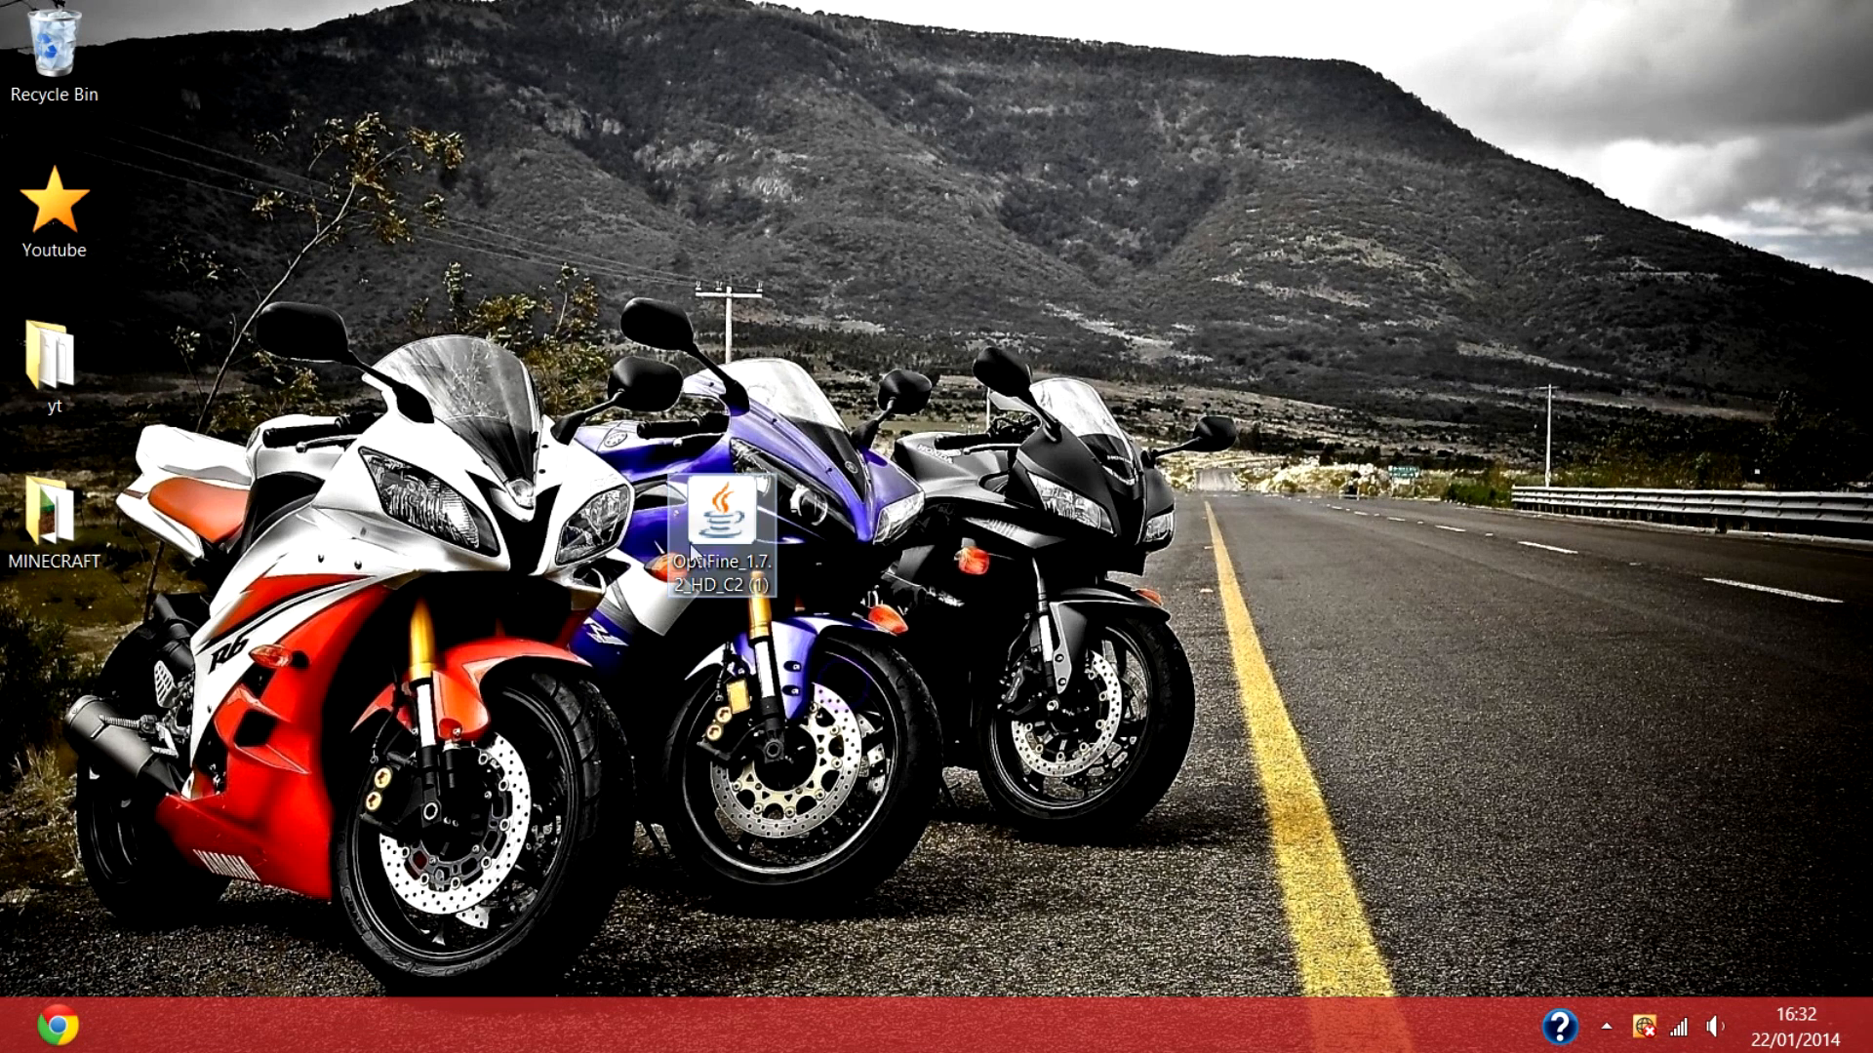
# Step: Run the OptiFine jar and install HD C2 for 1.7.2 into the Minecraft launcher
pyautogui.doubleClick(725, 519)
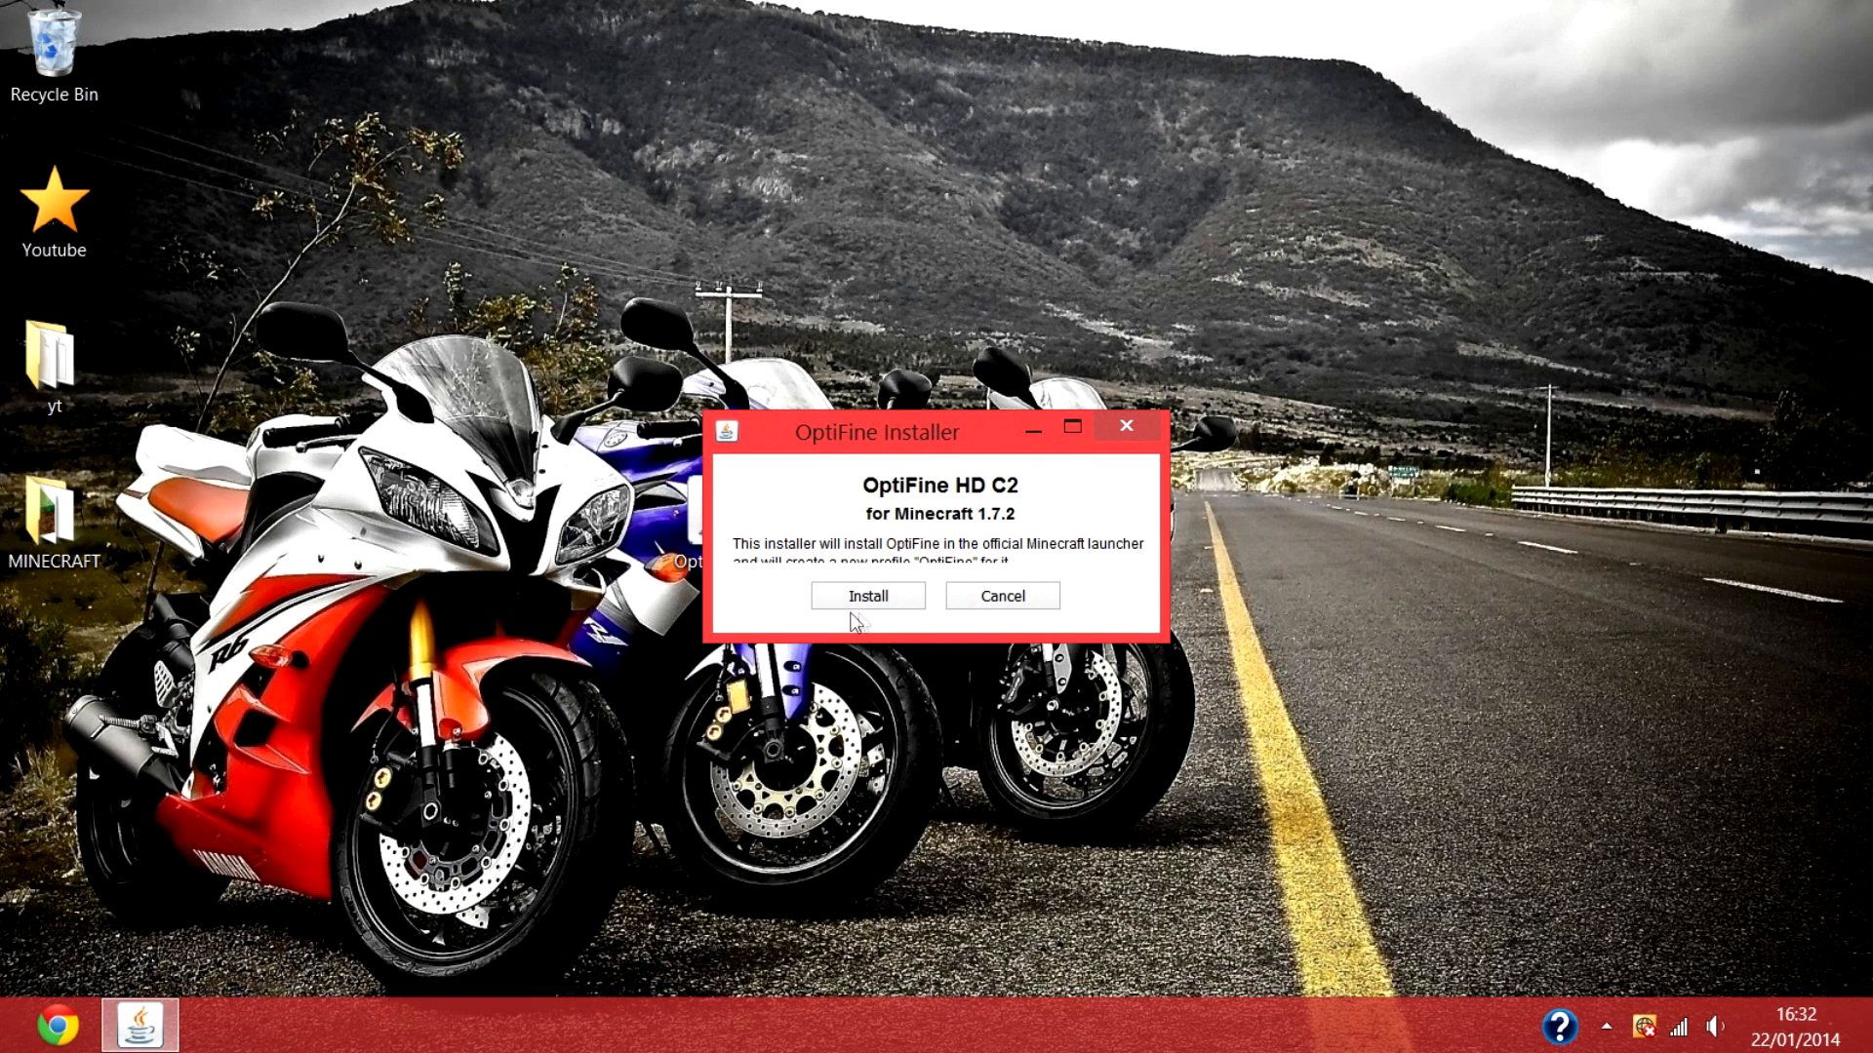
pyautogui.click(866, 595)
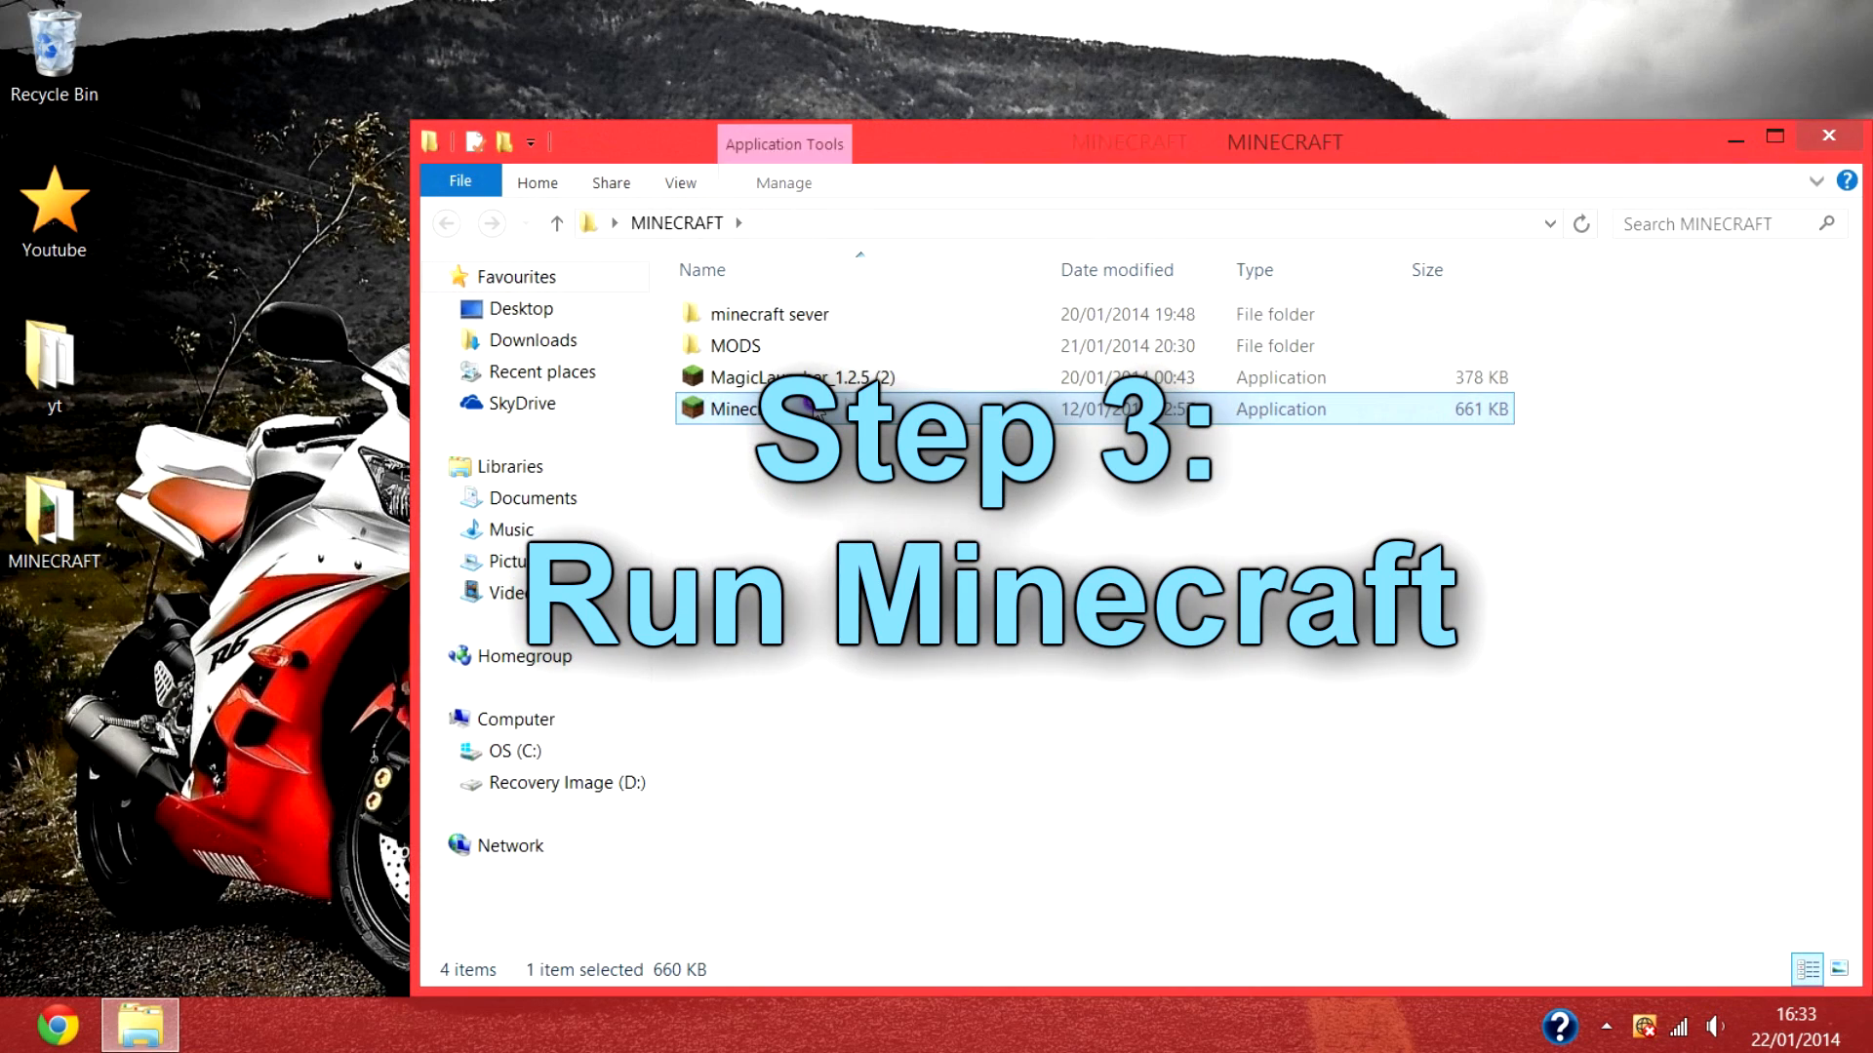
# Step: Start the Minecraft launcher and play Minecraft 1.7.2 with the OptiFine profile
pyautogui.doubleClick(737, 407)
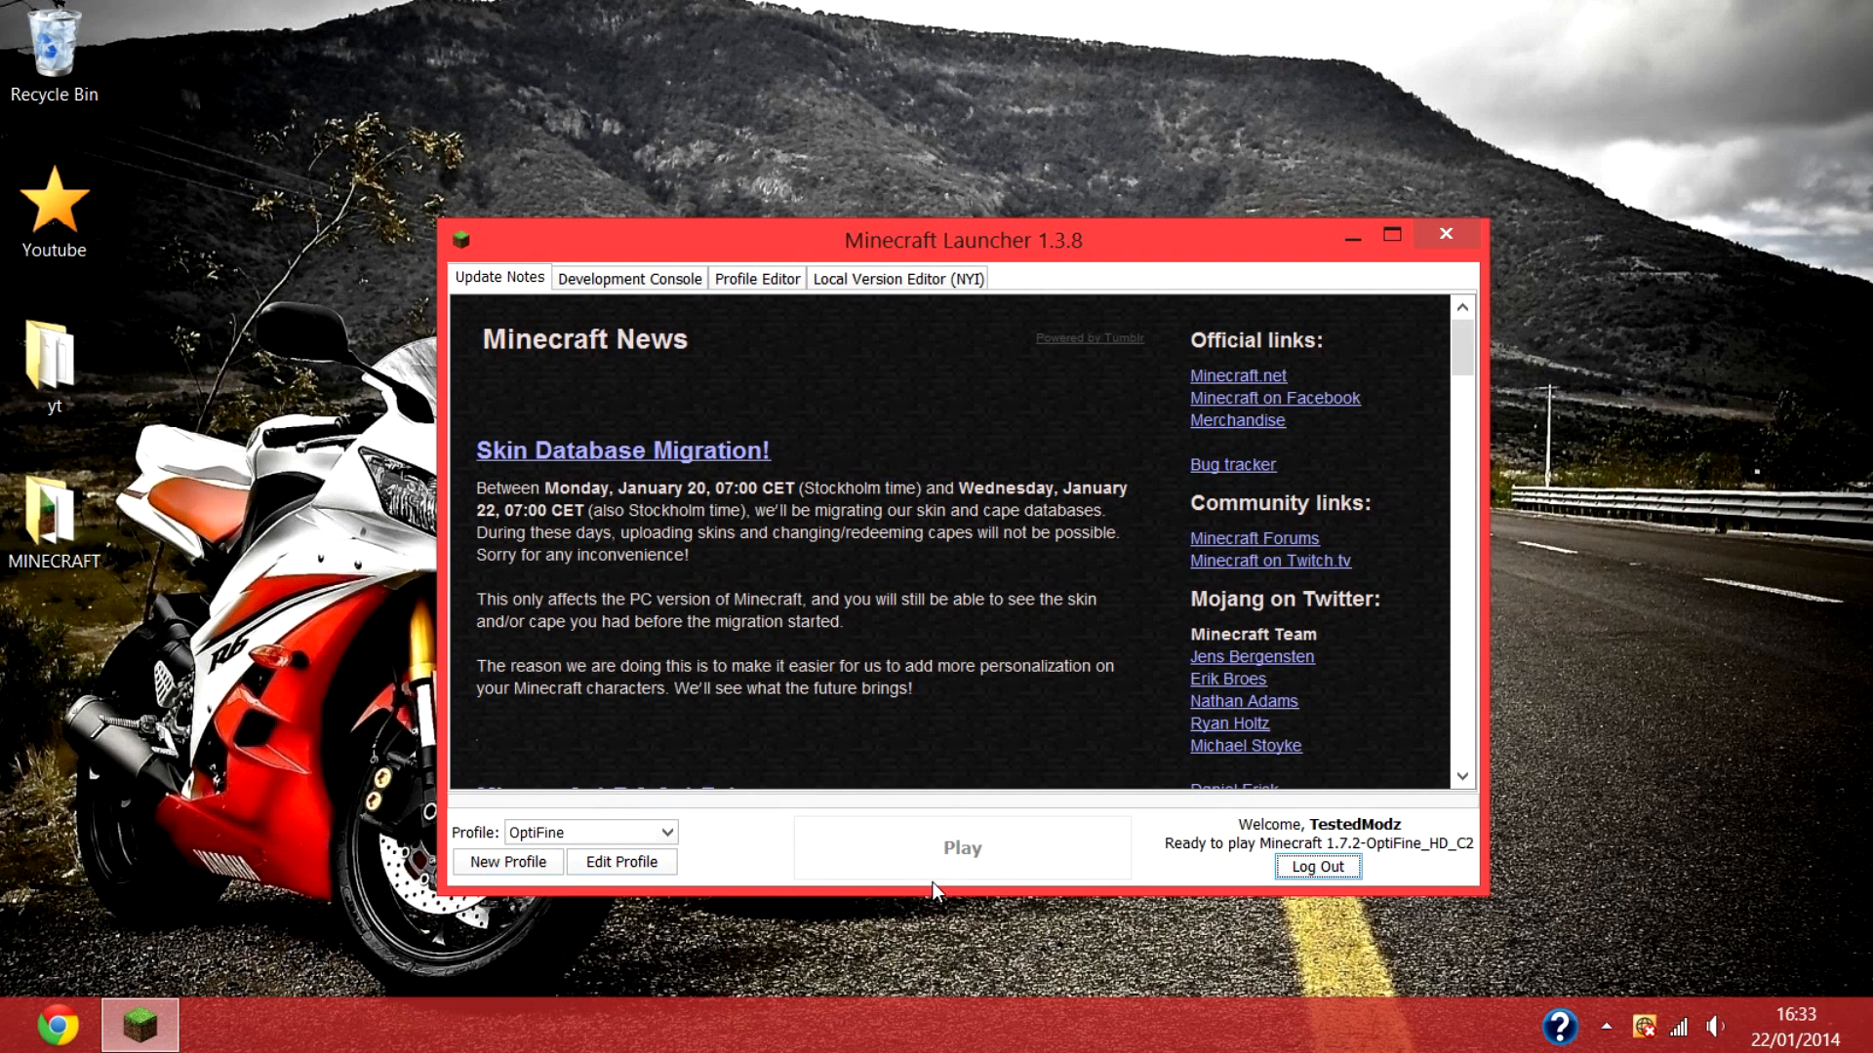
pyautogui.click(1444, 234)
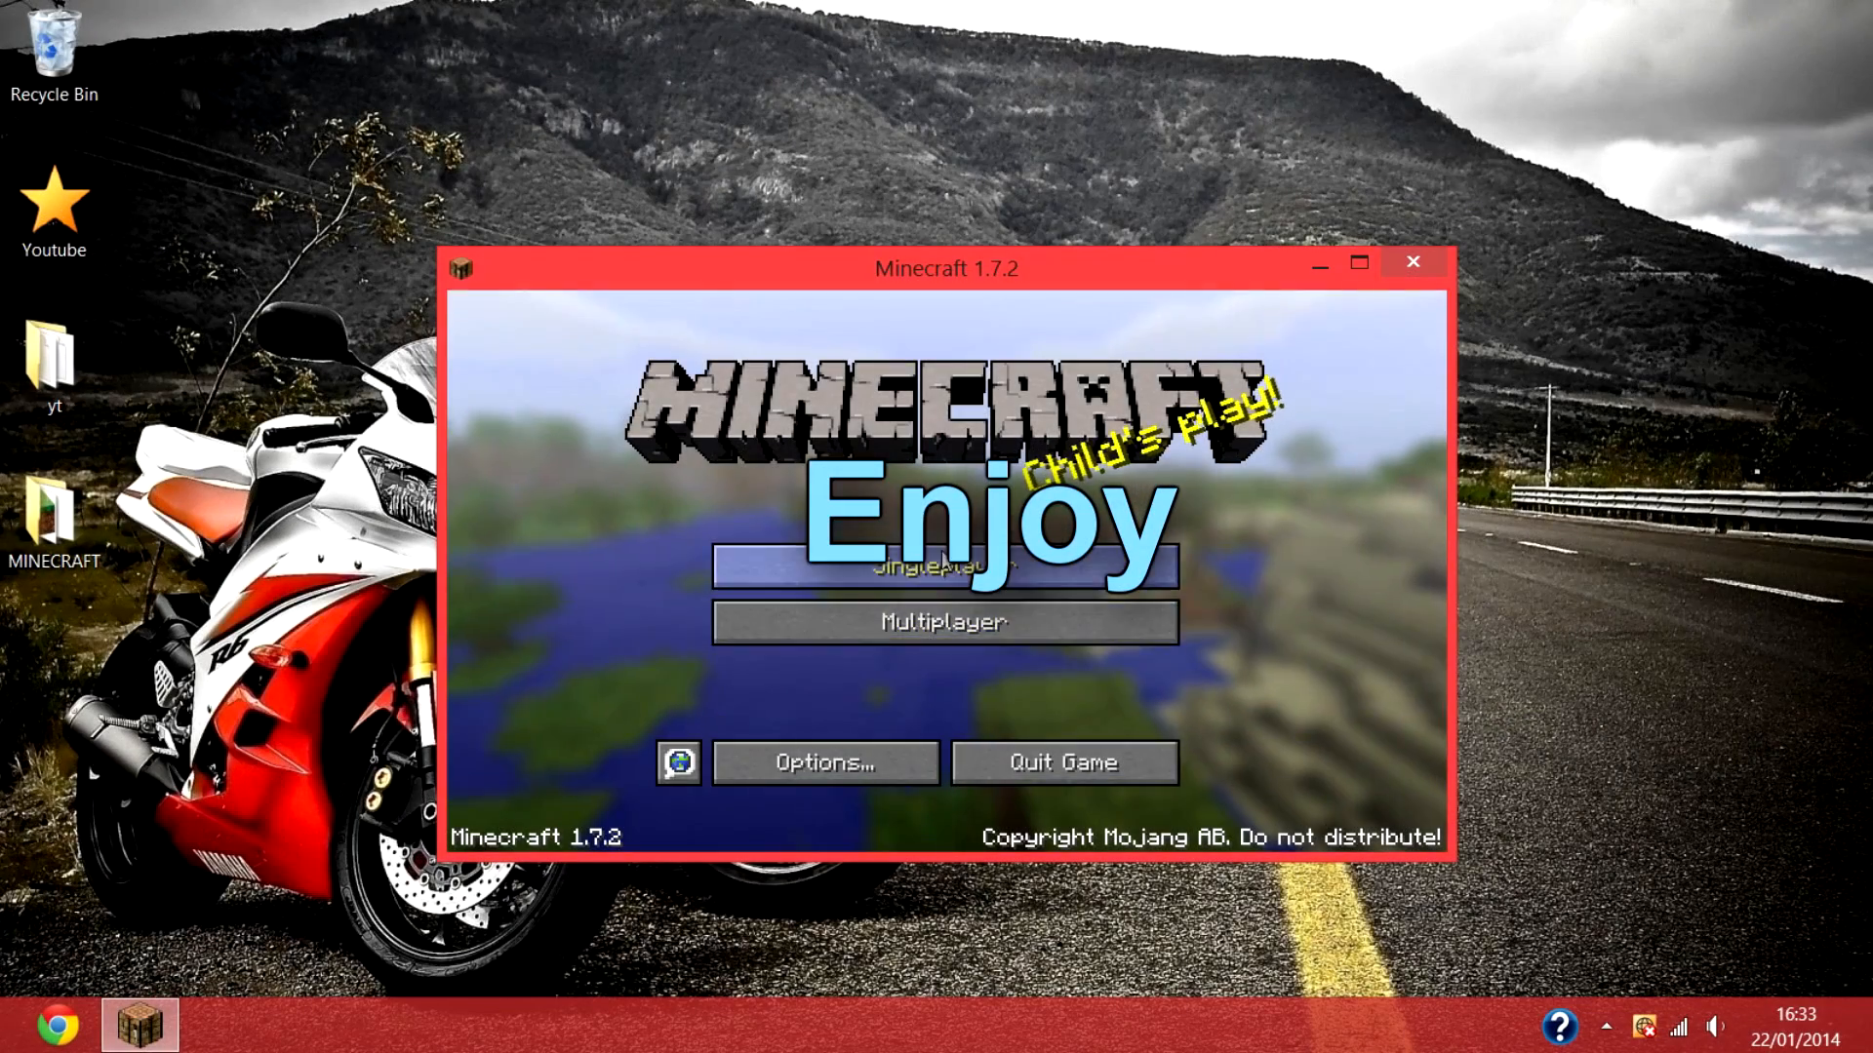
# Step: Enter a singleplayer world and show OptiFine's Animation Settings with all animations OFF
pyautogui.click(944, 565)
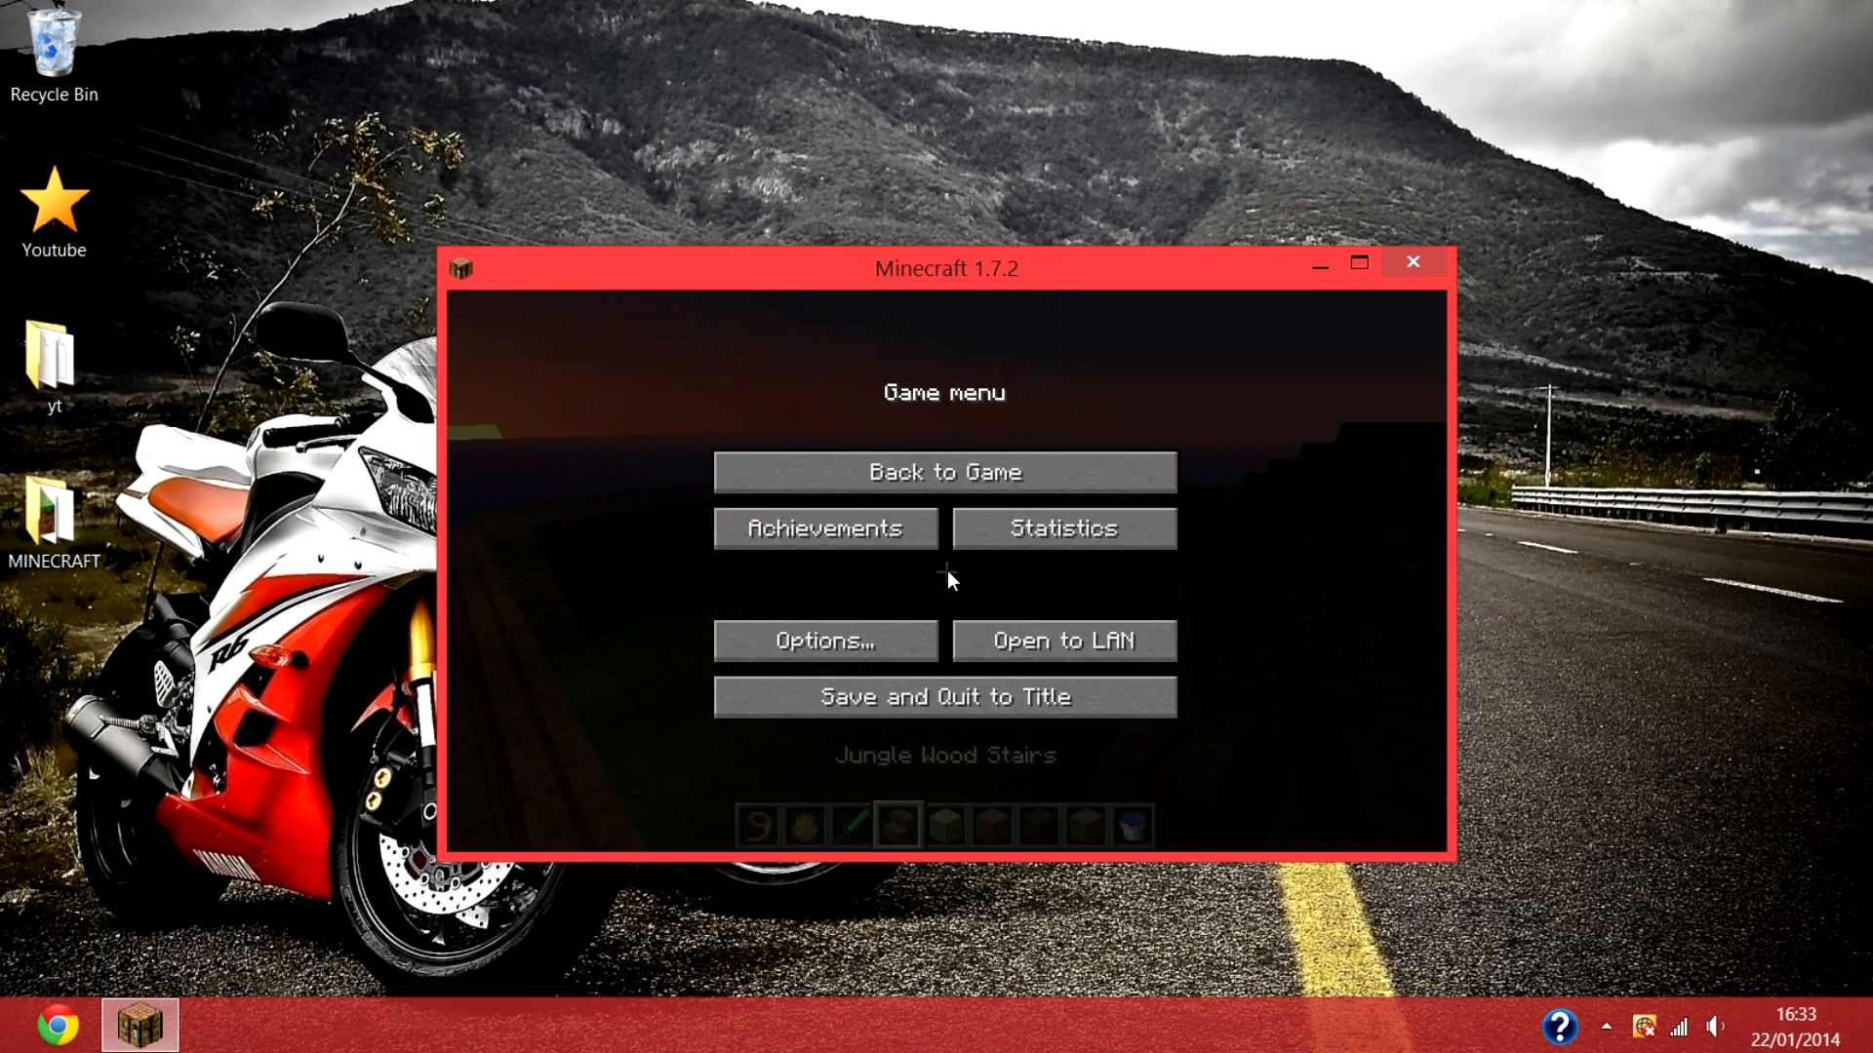
pyautogui.click(824, 639)
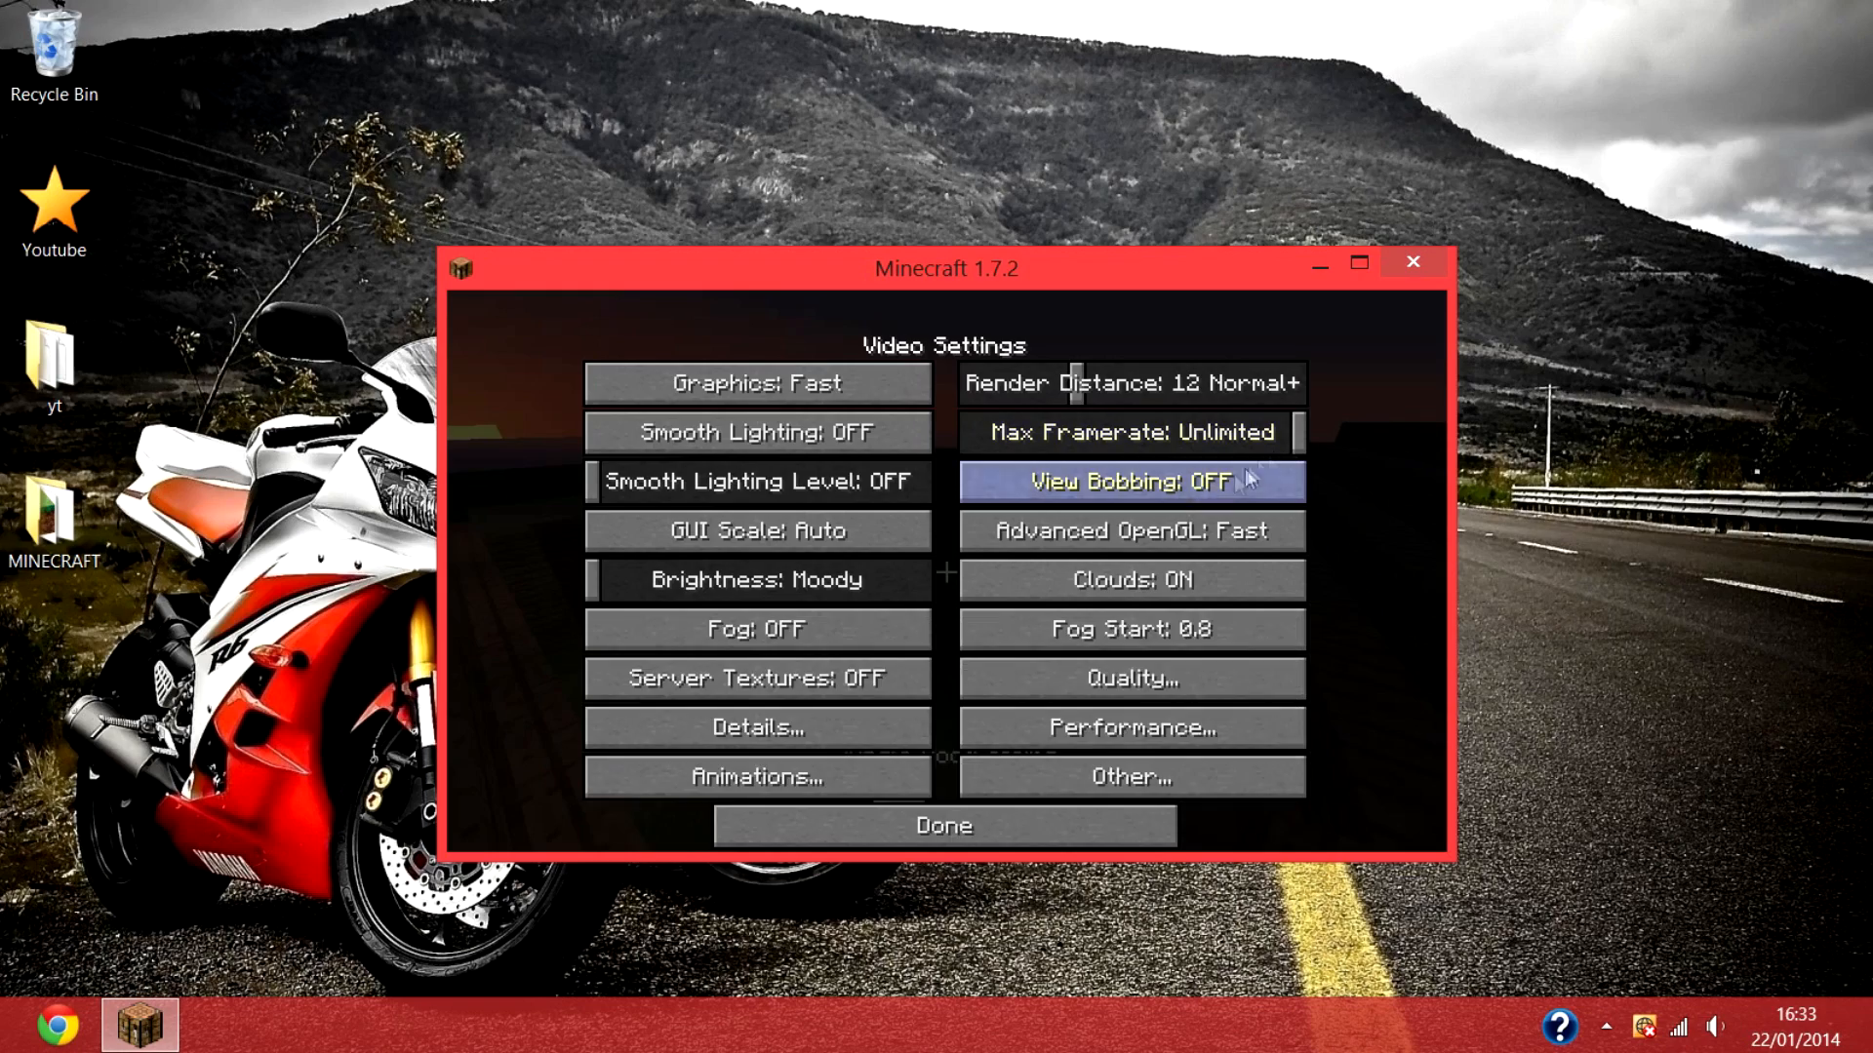
pyautogui.click(757, 777)
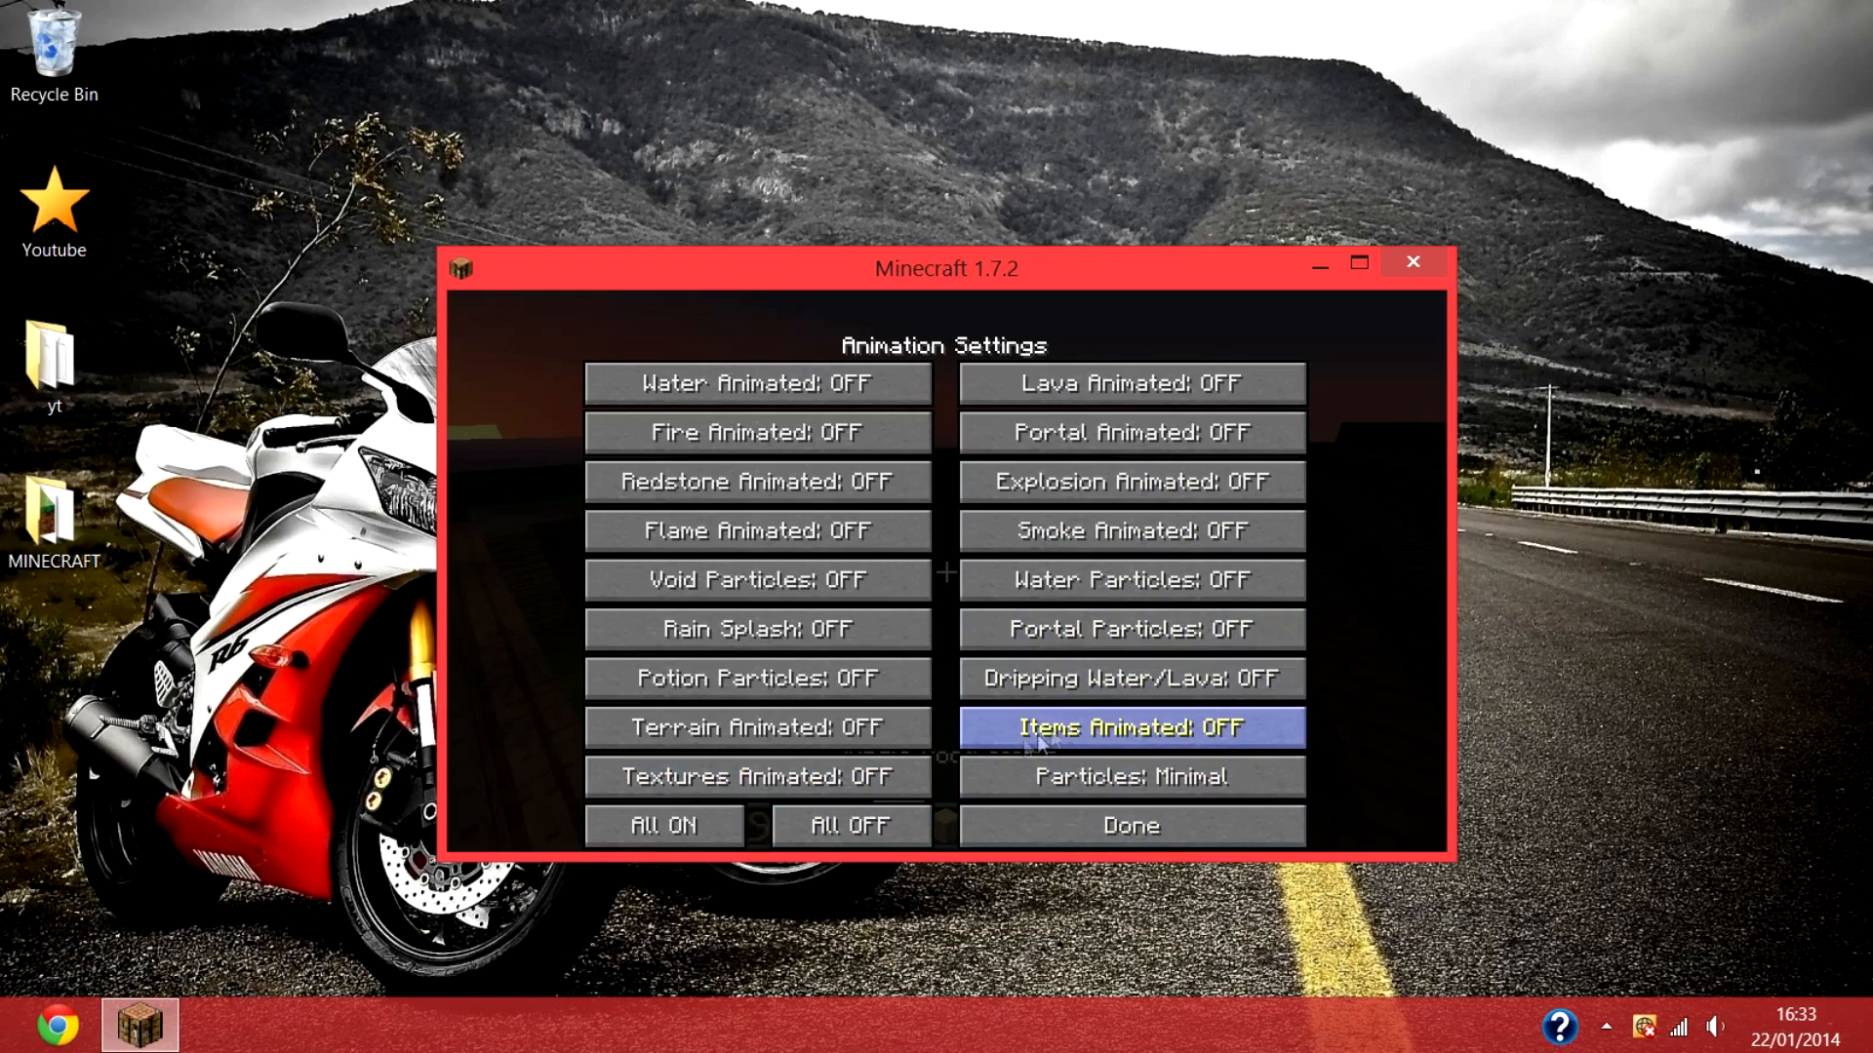